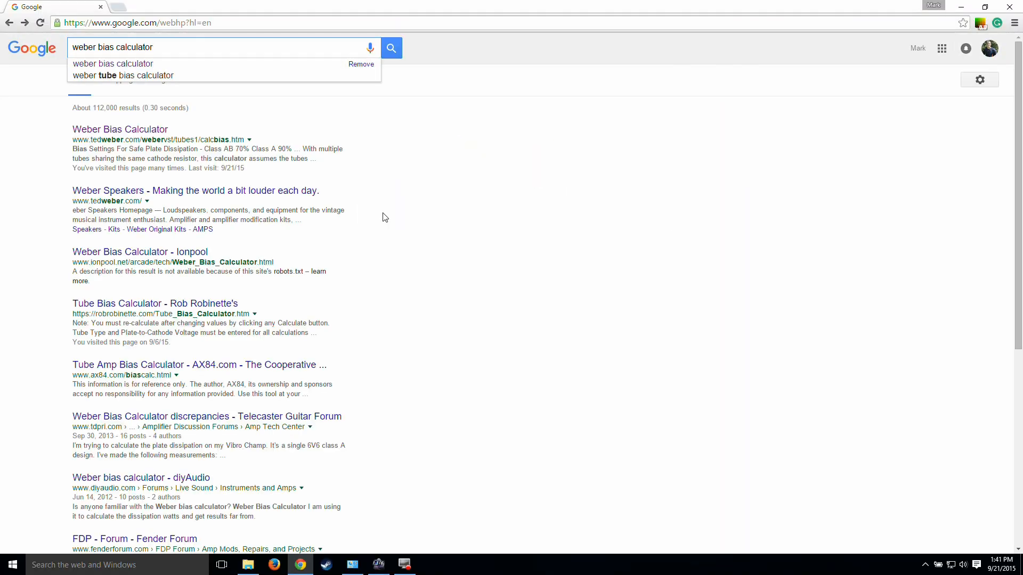
- Open the Weber Bias Calculator page from the 'weber bias calculator' search results
left_click(139, 47)
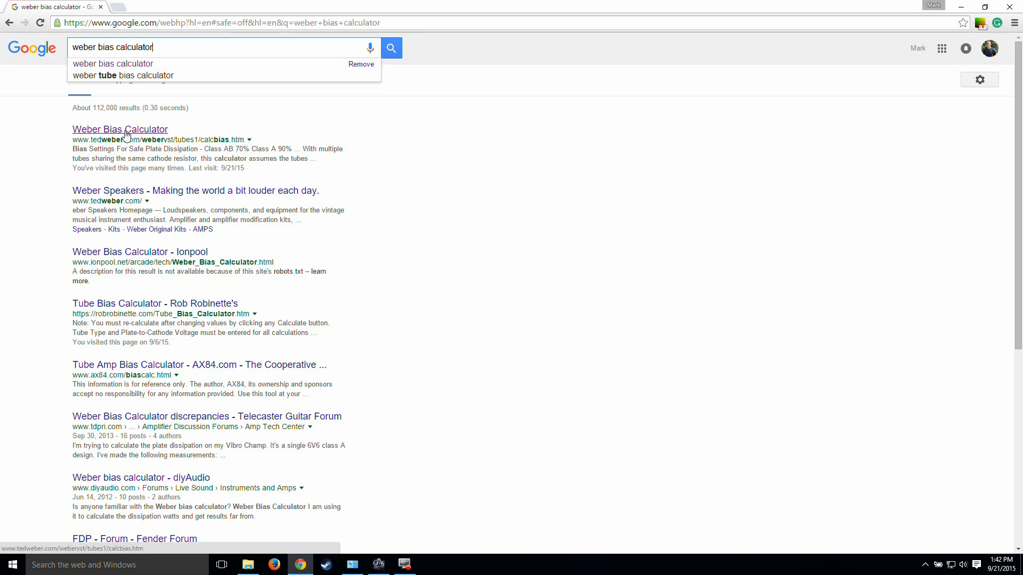
left_click(121, 129)
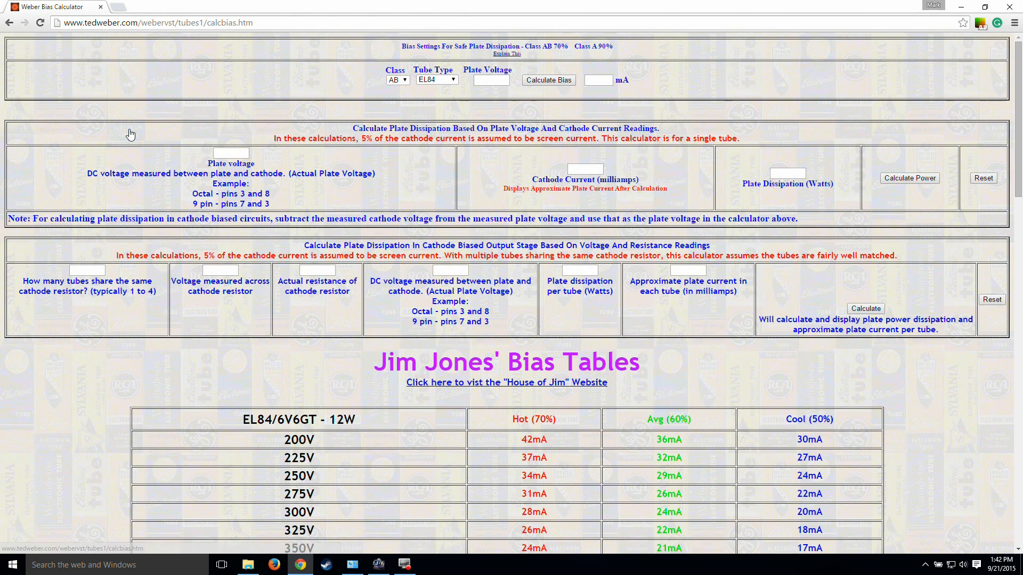
- Calculate the bias for an EL34 at 450 V plate voltage, returning 38.8 mA
left_click(157, 22)
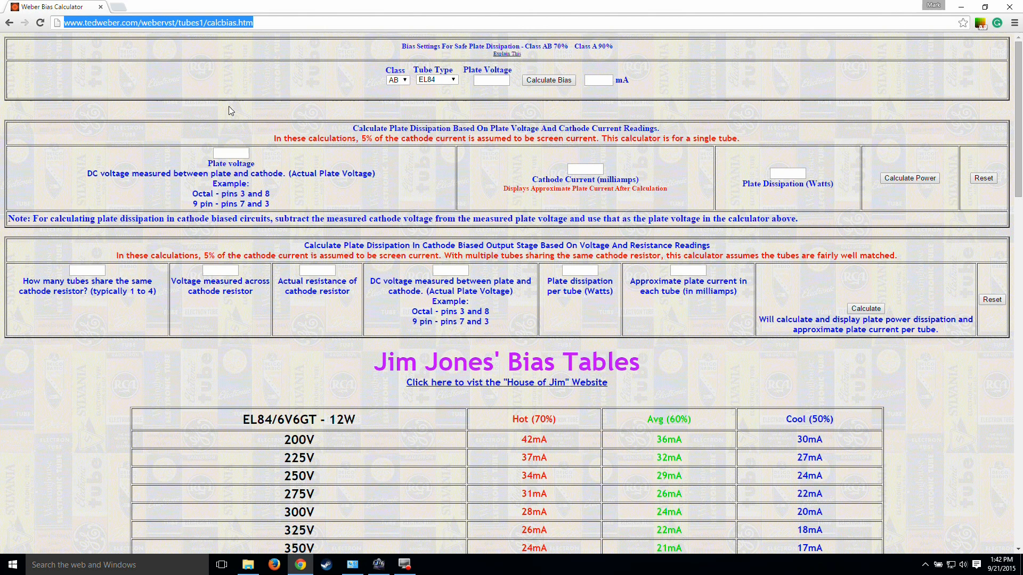
mouse_move(457, 80)
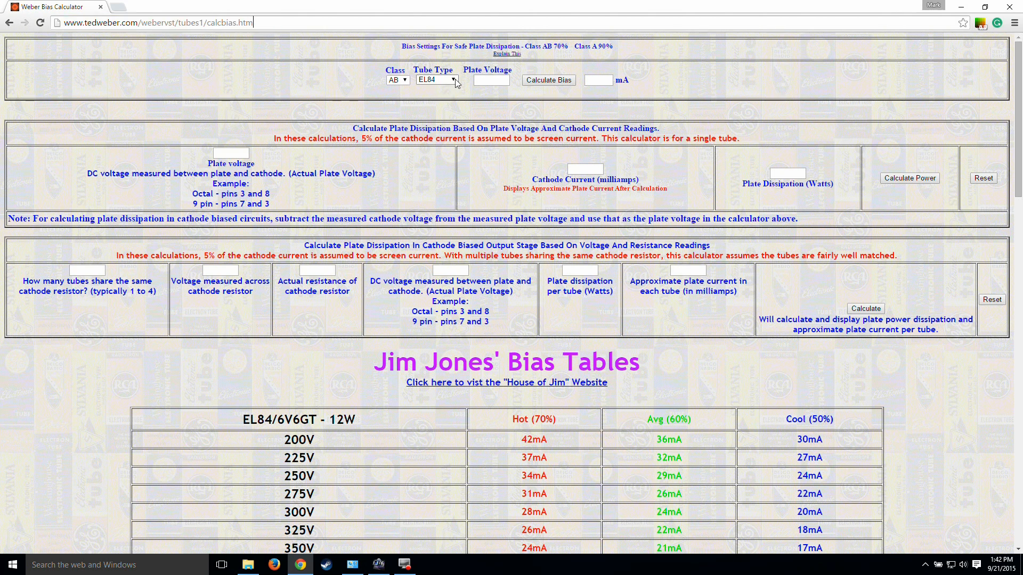
left_click(435, 80)
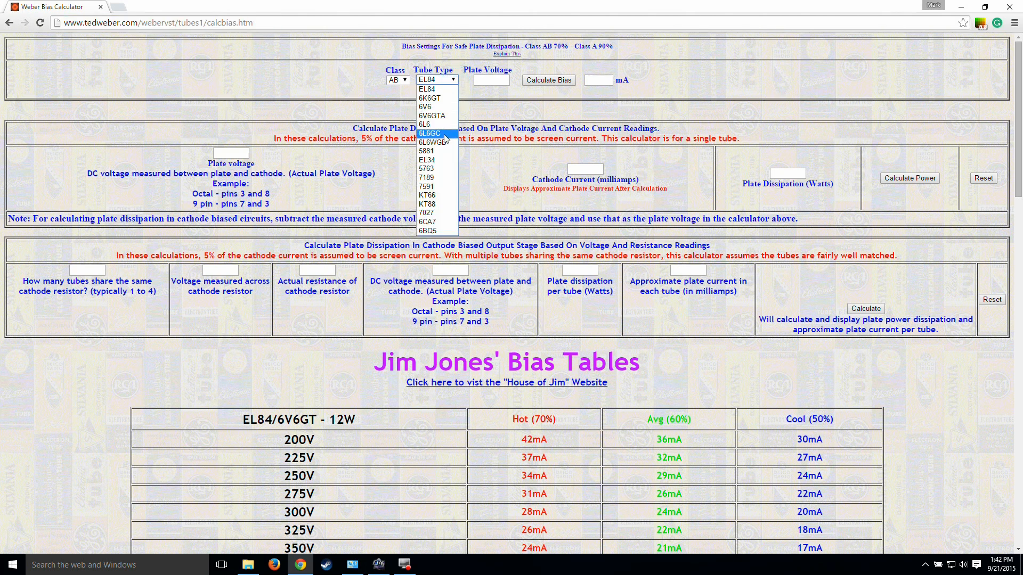
mouse_move(433, 159)
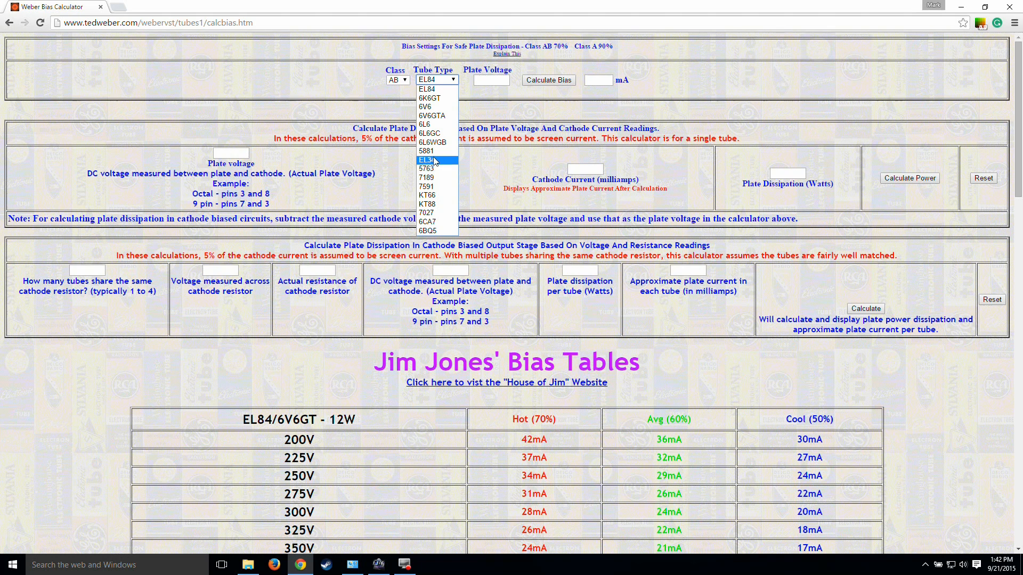
left_click(426, 160)
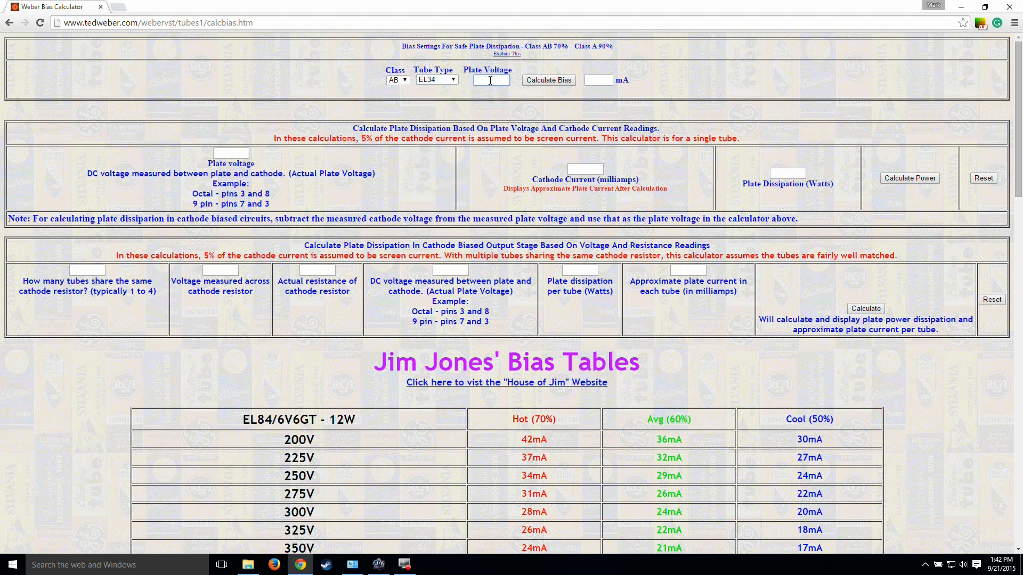
type("450")
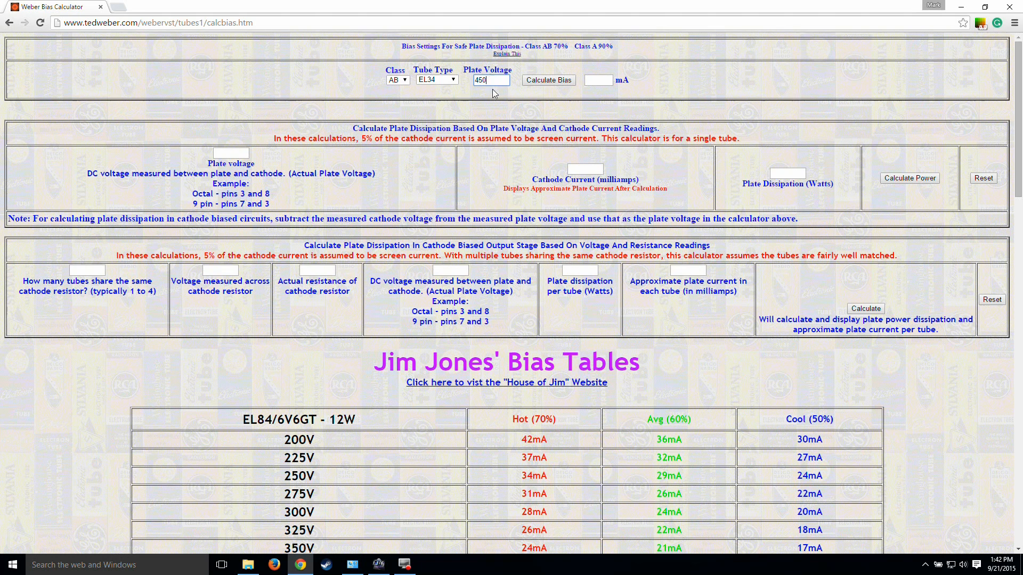
mouse_move(548, 80)
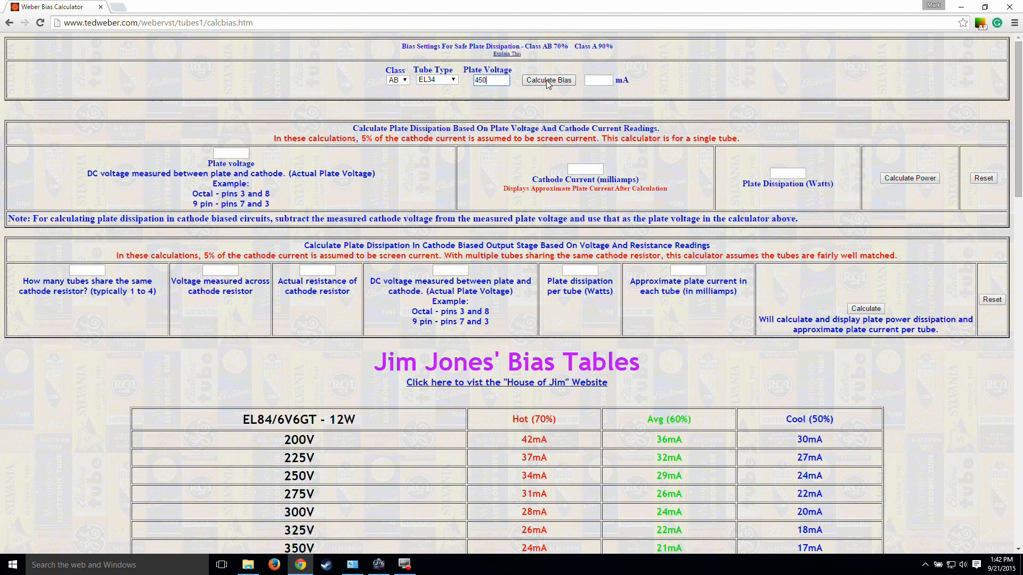
left_click(548, 80)
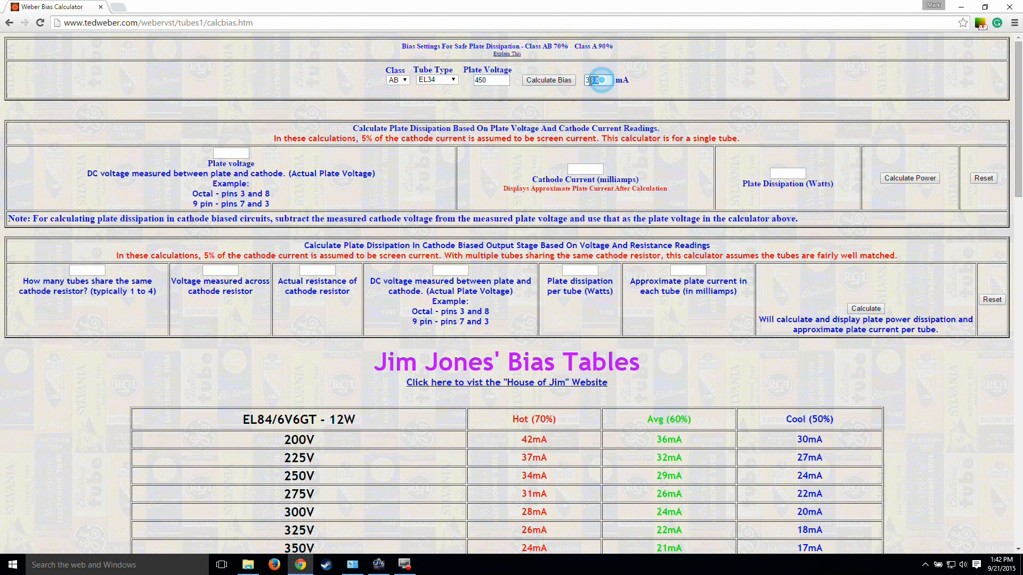
left_click(548, 80)
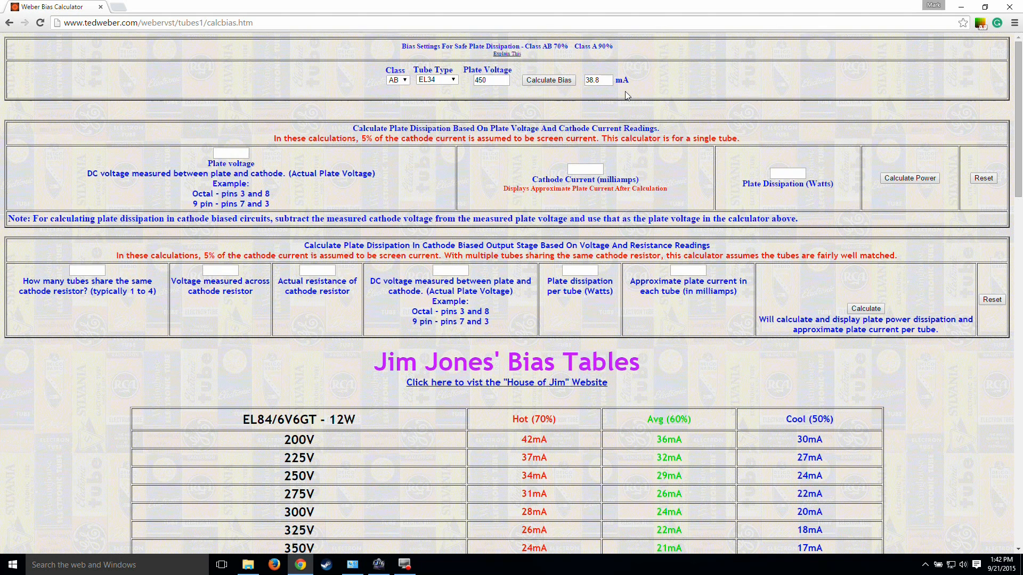
mouse_move(617, 95)
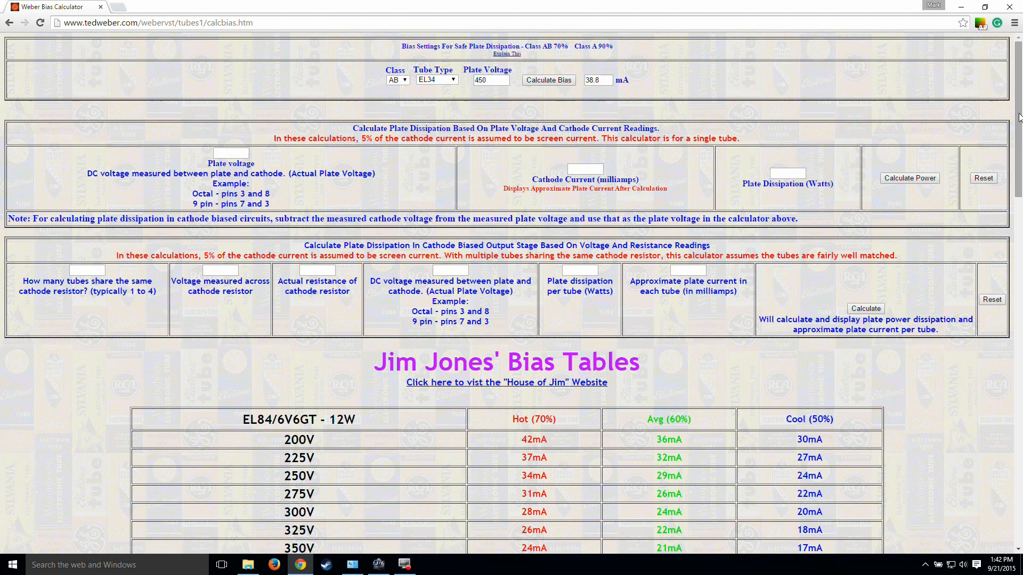
- Scroll down to the Jim Jones' EL34 - 25W bias table with the 450V row visible
scroll("down", 3)
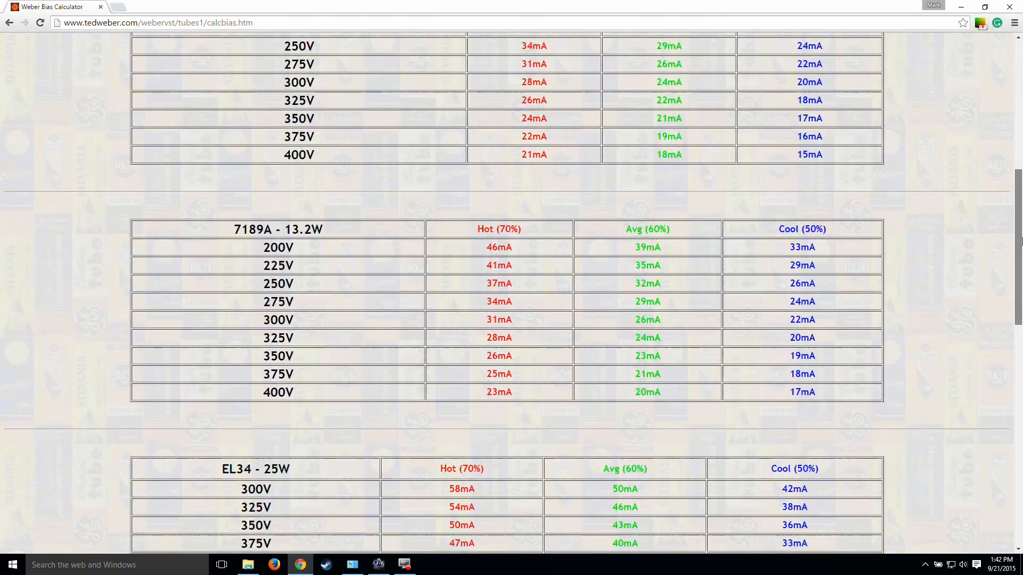
scroll("down", 3)
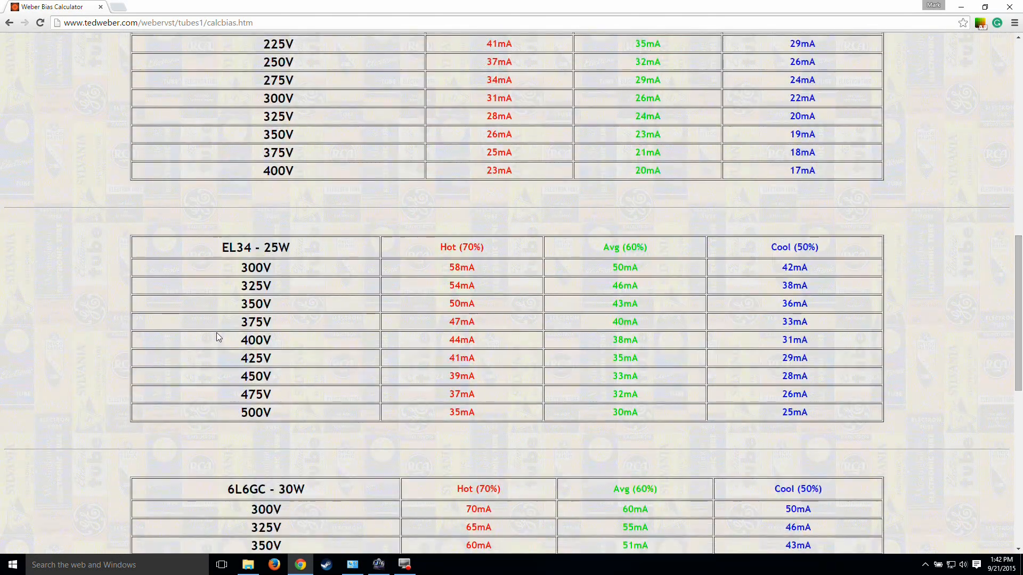
mouse_move(499, 290)
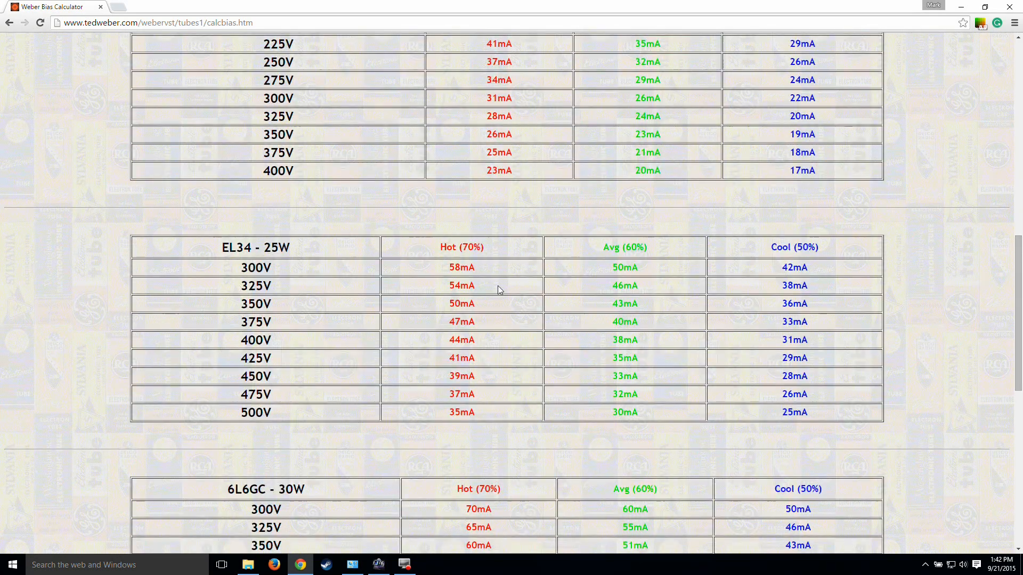
mouse_move(234, 269)
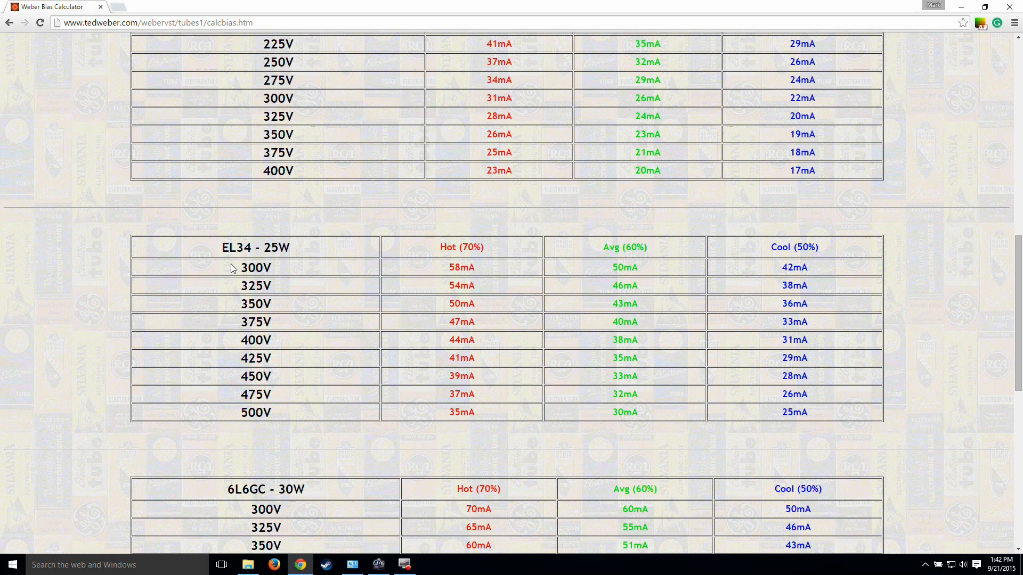
mouse_move(240, 400)
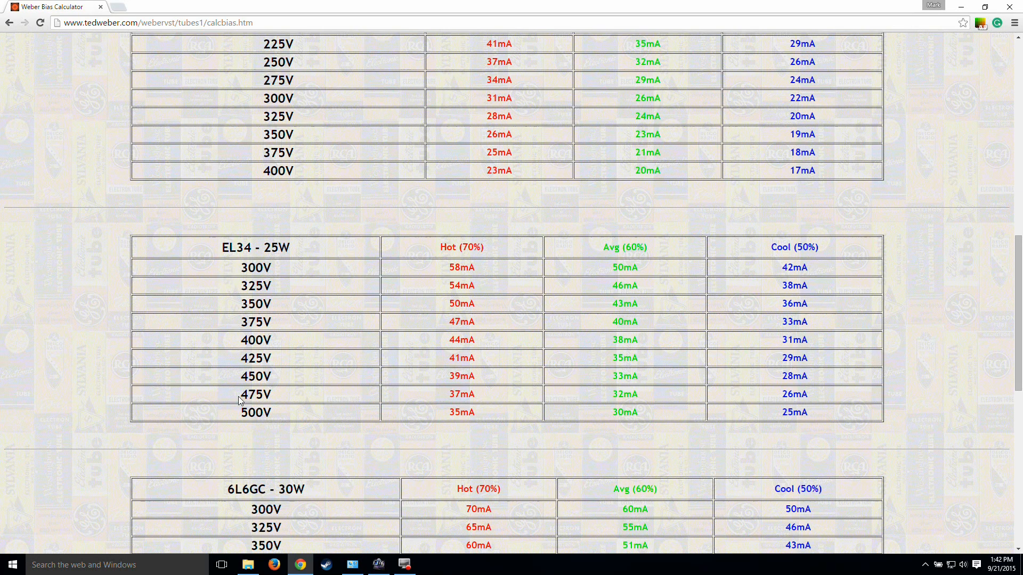
mouse_move(417, 374)
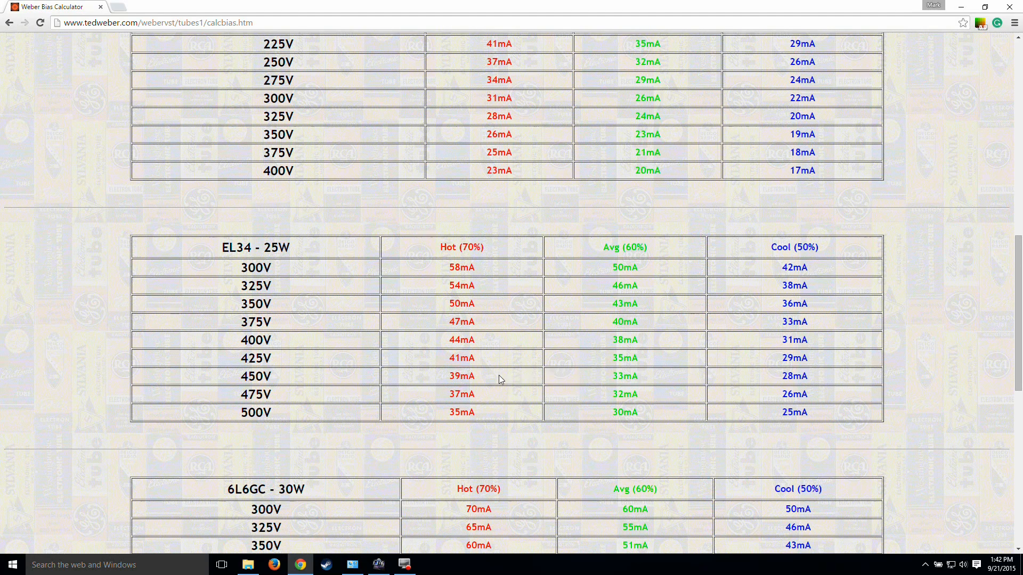
mouse_move(793, 375)
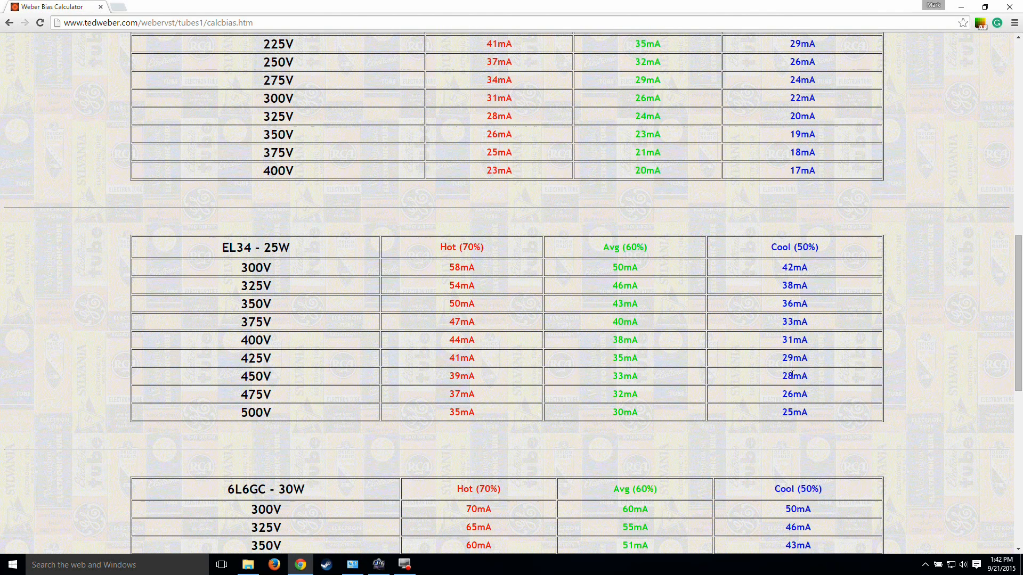
mouse_move(282, 381)
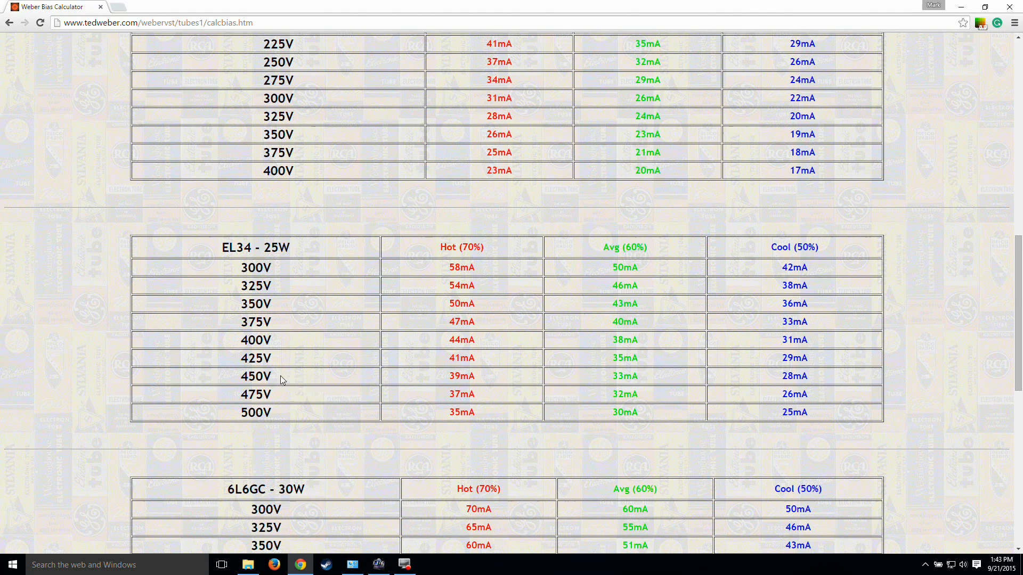
mouse_move(400, 380)
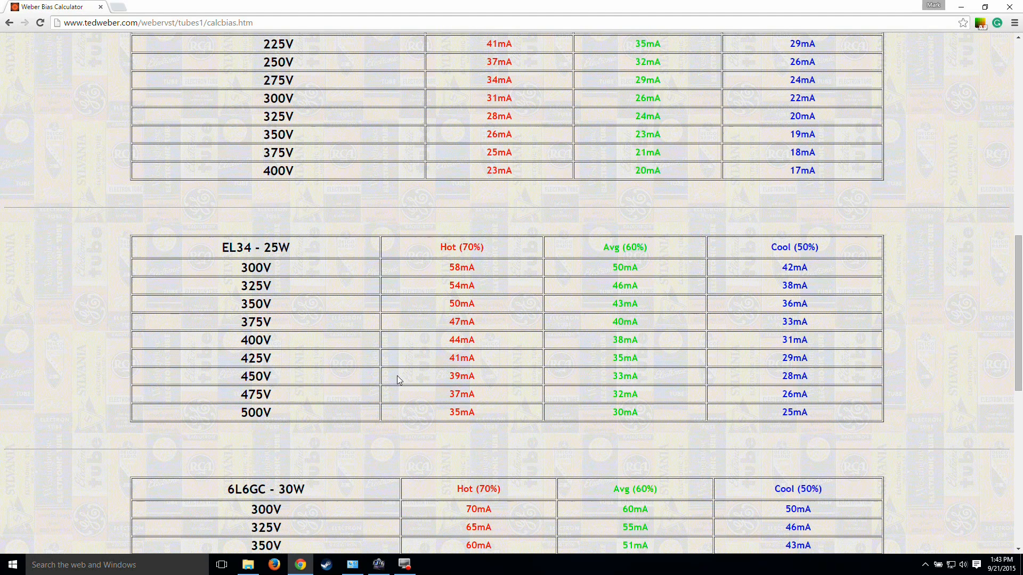
mouse_move(710, 377)
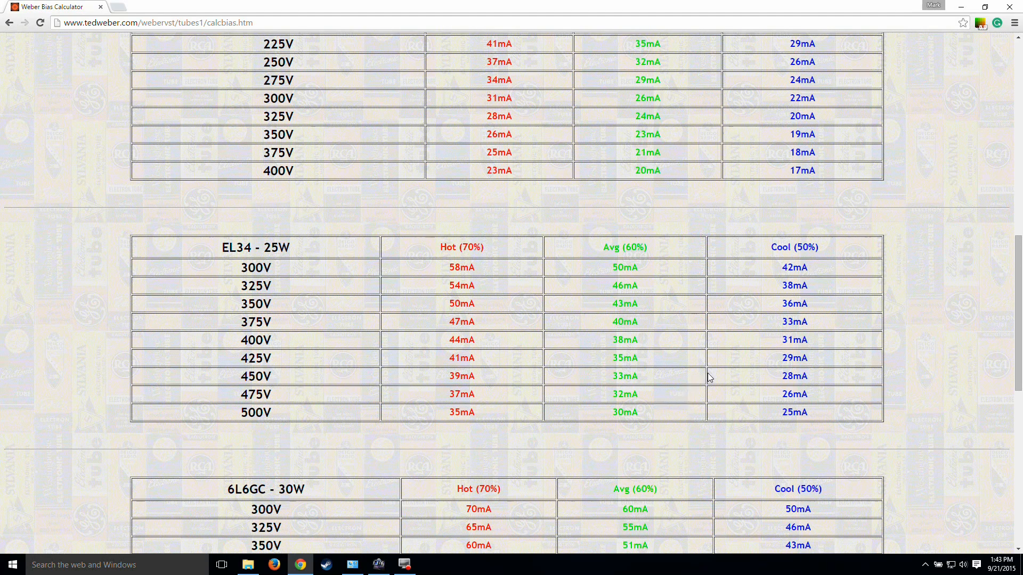
mouse_move(695, 382)
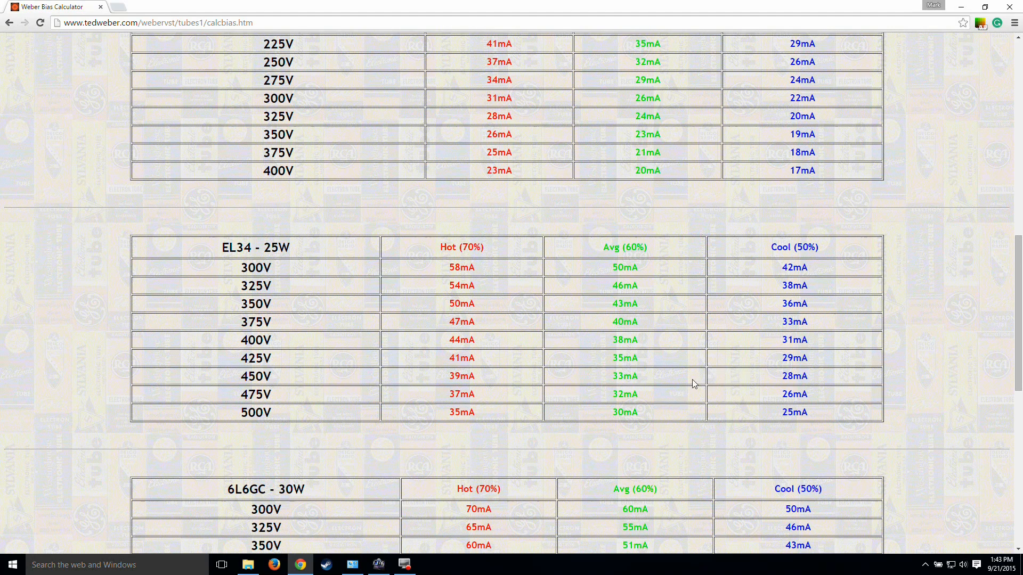
mouse_move(685, 386)
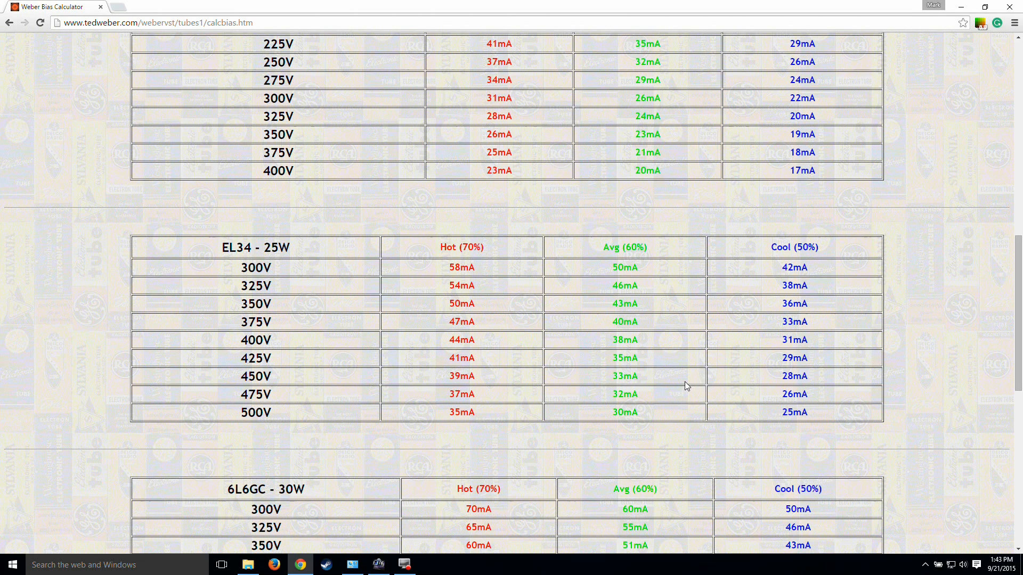
mouse_move(636, 377)
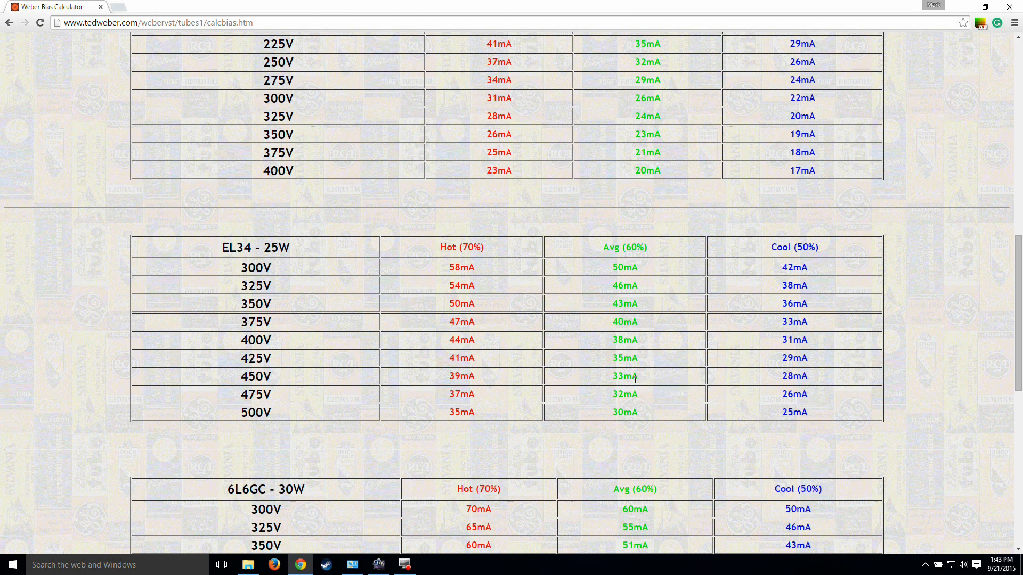